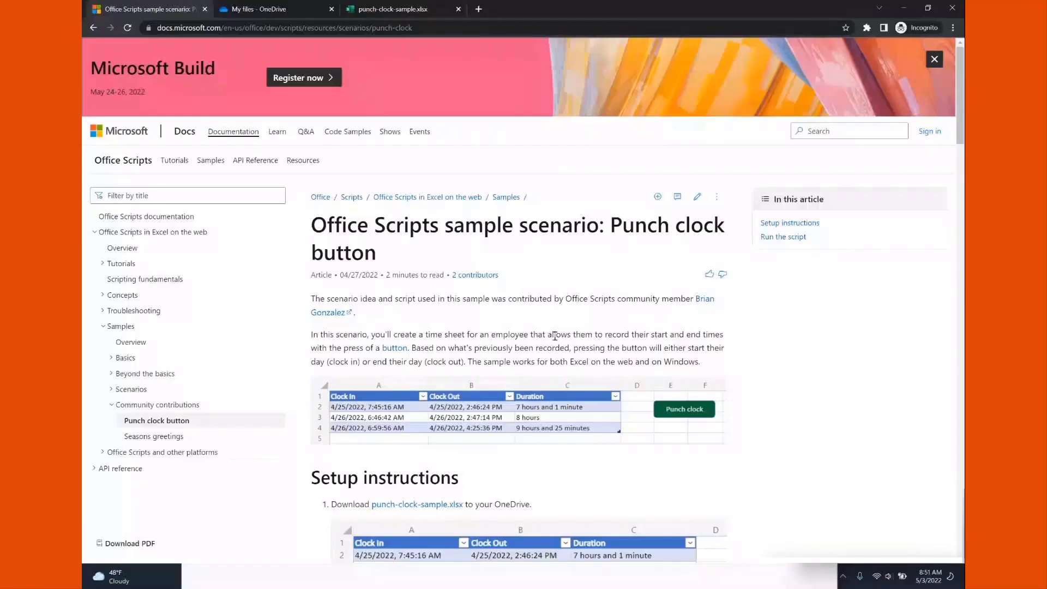
# Skim the Punch clock sample article, then switch to the punch-clock-sample.xlsx workbook tab
pyautogui.scroll(-3)
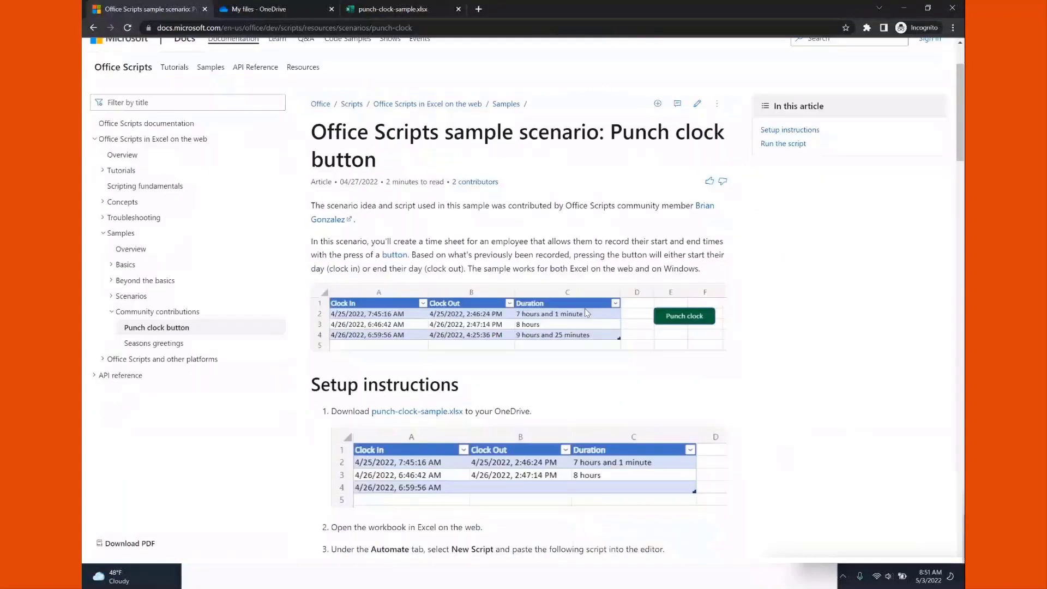
pyautogui.scroll(-3)
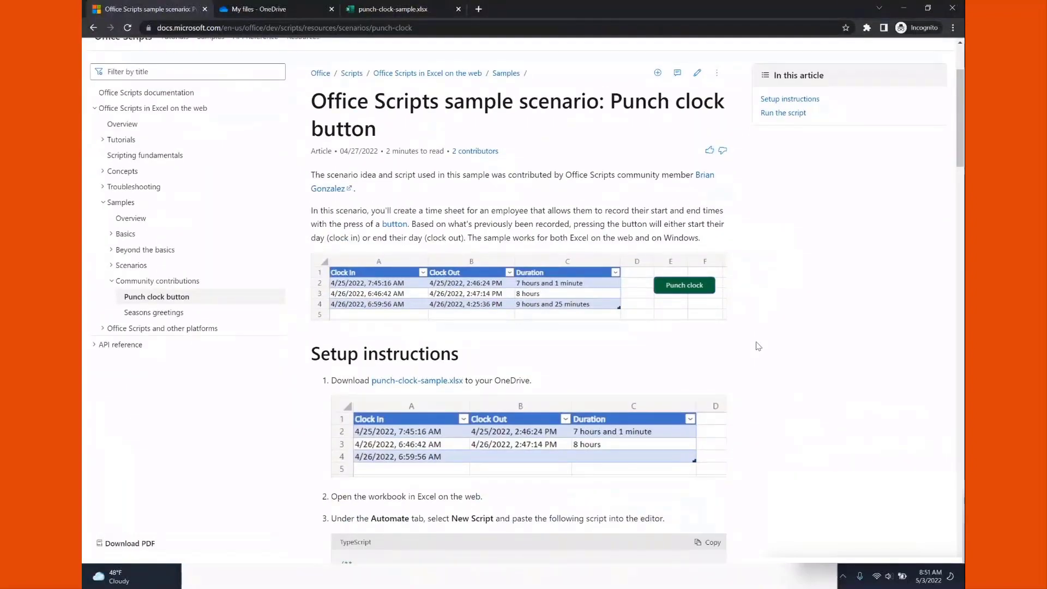
pyautogui.moveTo(774, 207)
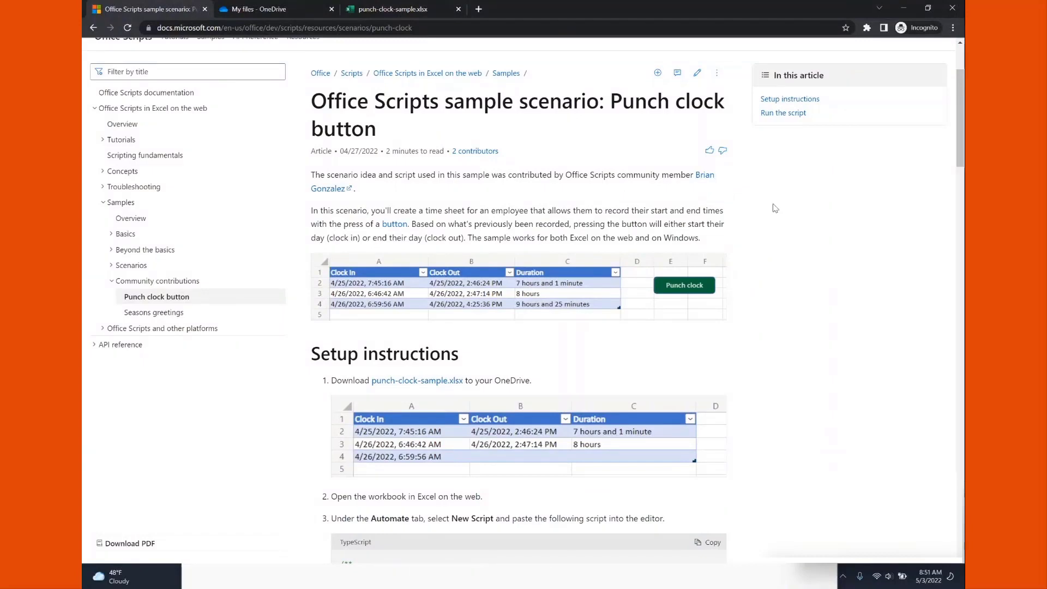
pyautogui.moveTo(788, 218)
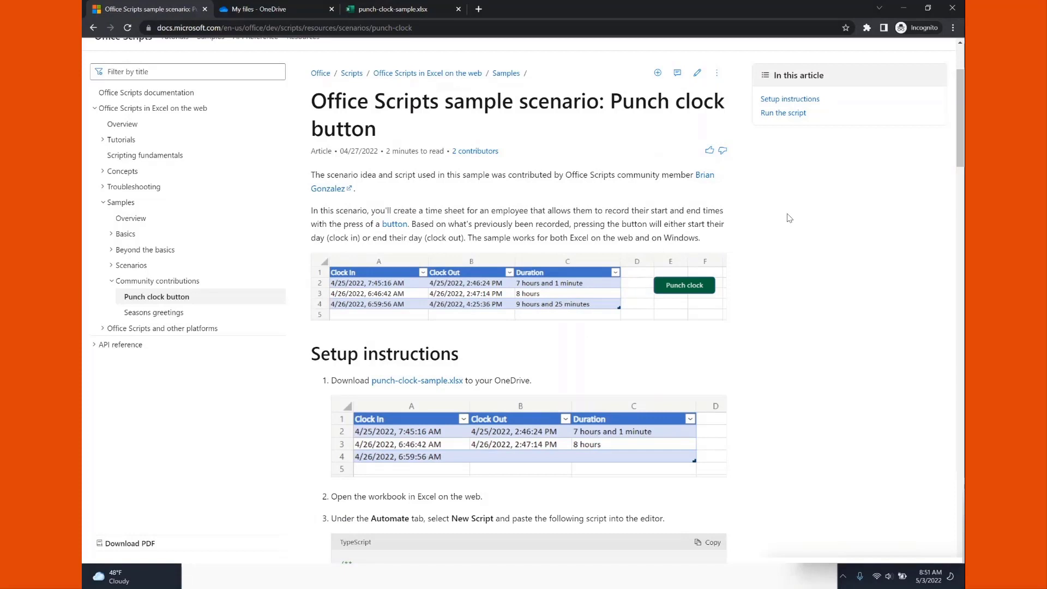
pyautogui.moveTo(637, 206)
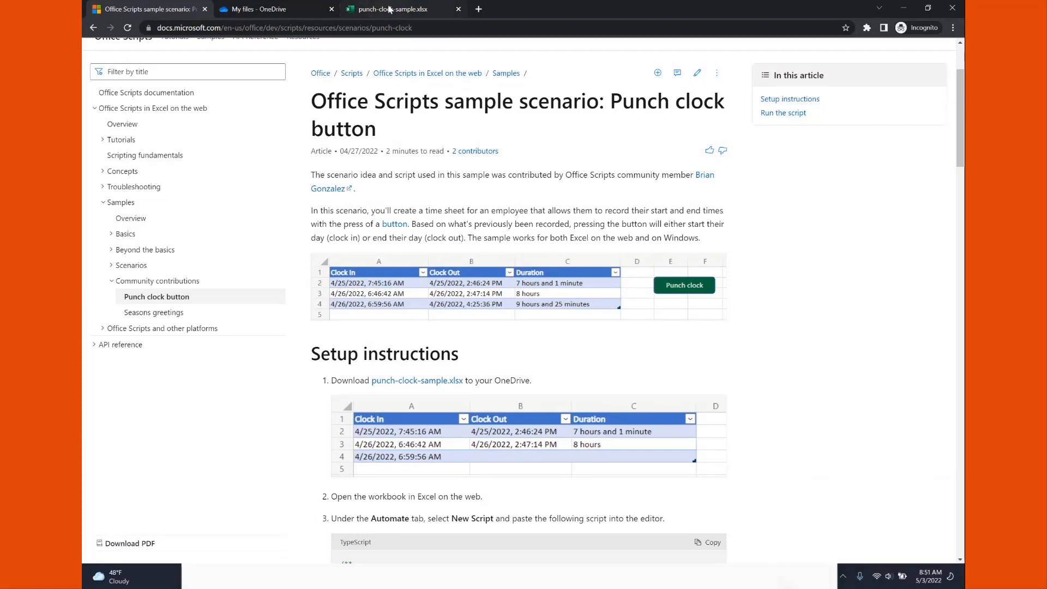
pyautogui.click(387, 9)
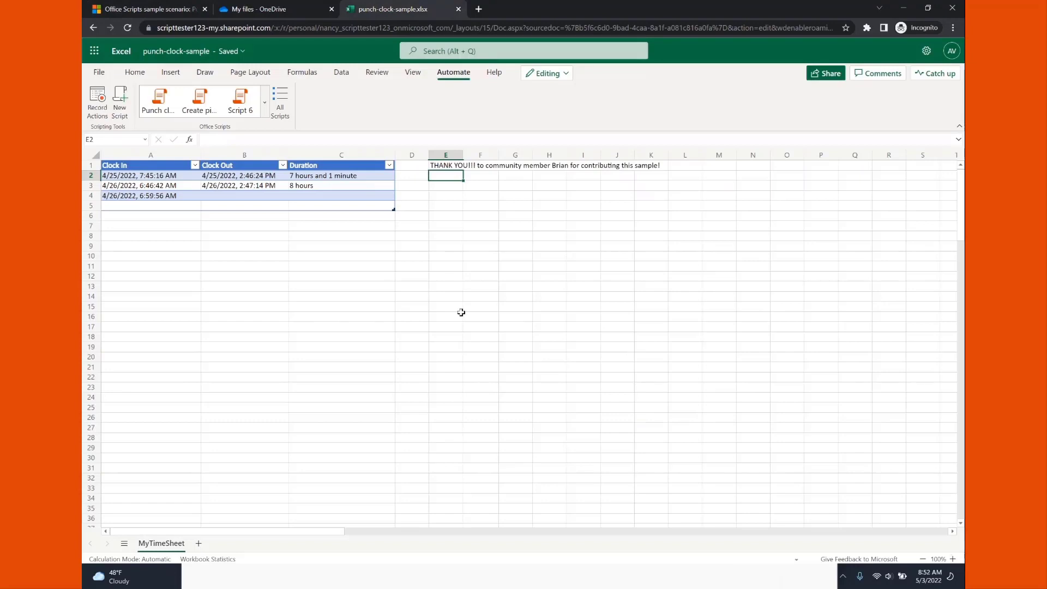
pyautogui.moveTo(438, 133)
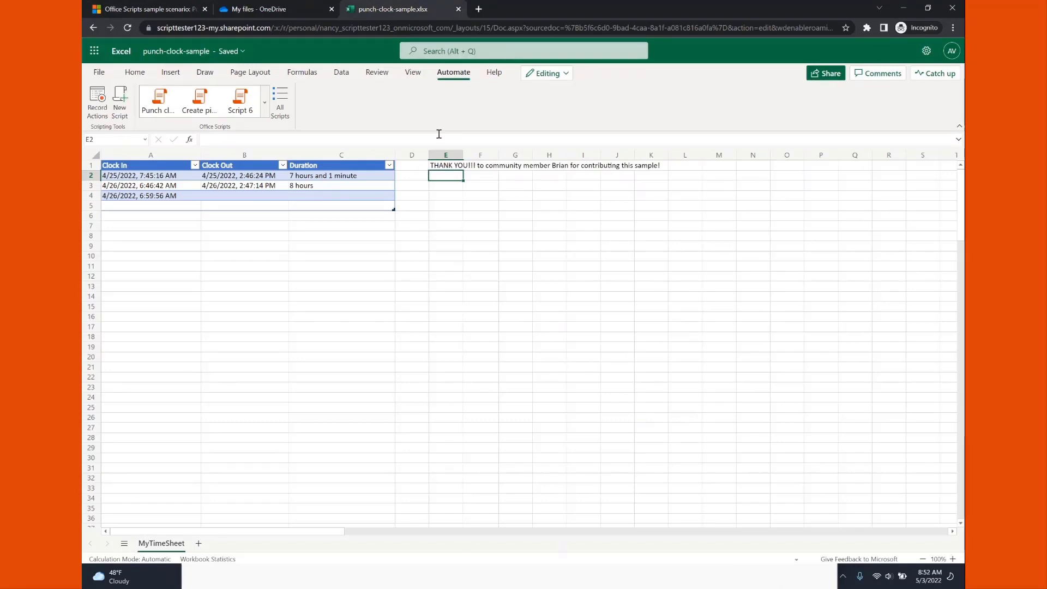
pyautogui.moveTo(341, 119)
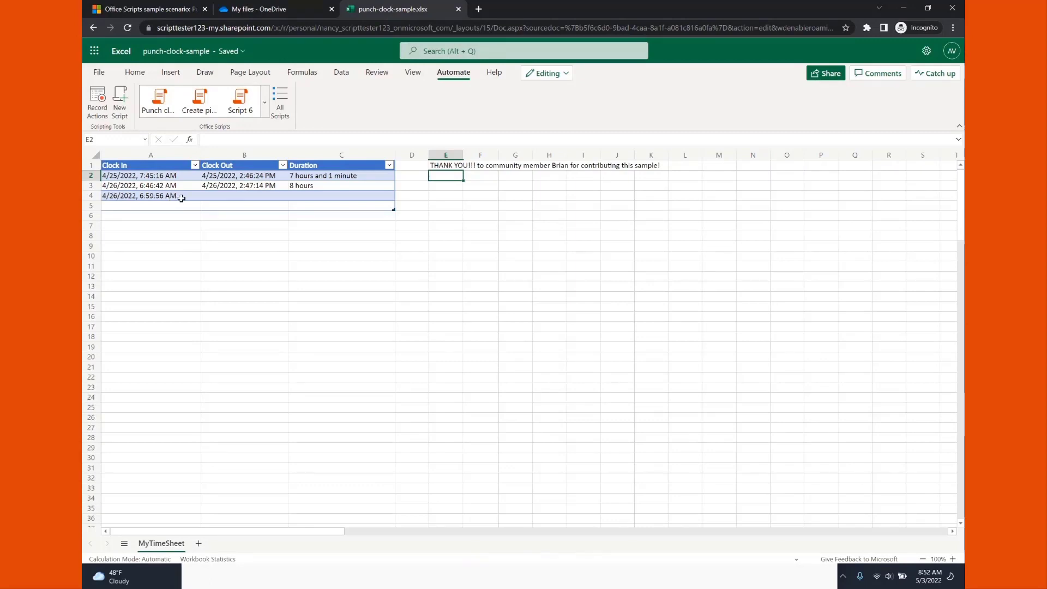
# Check row 4's Clock In and empty Clock Out, then open the Punch clock script from Automate
pyautogui.click(151, 196)
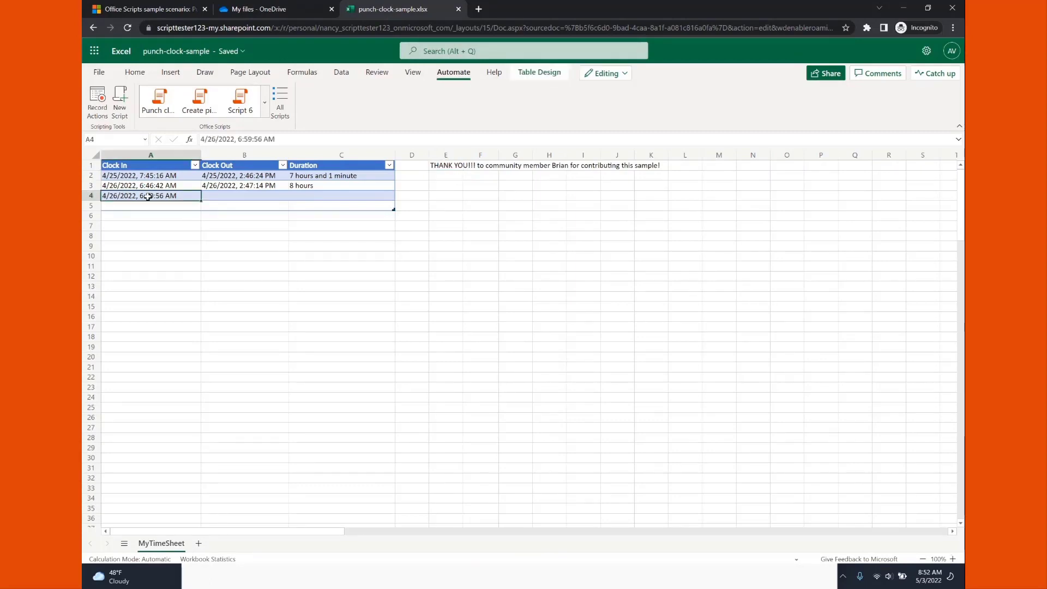
pyautogui.click(244, 195)
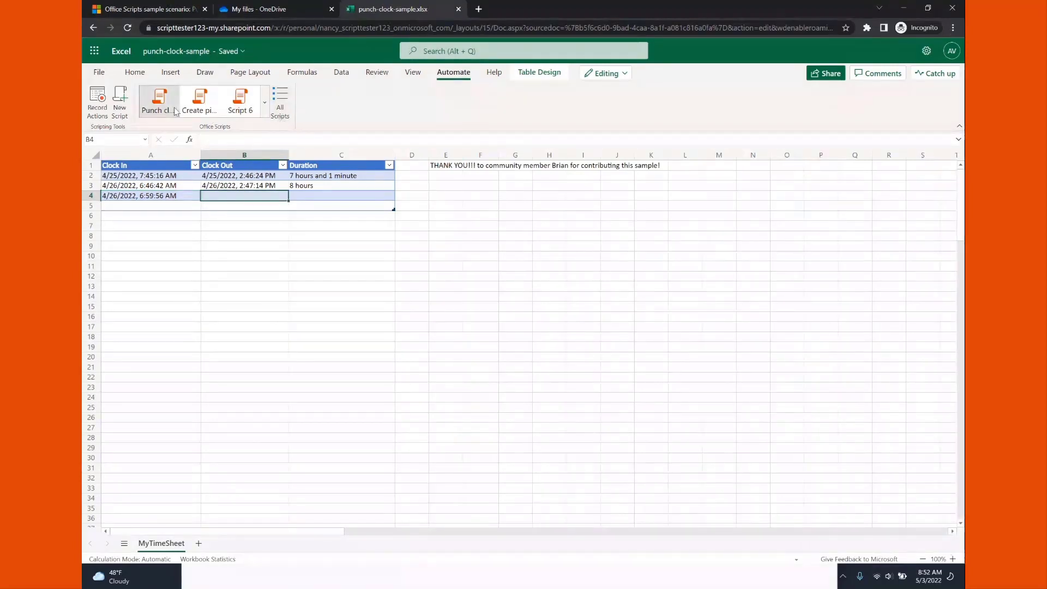
pyautogui.click(240, 100)
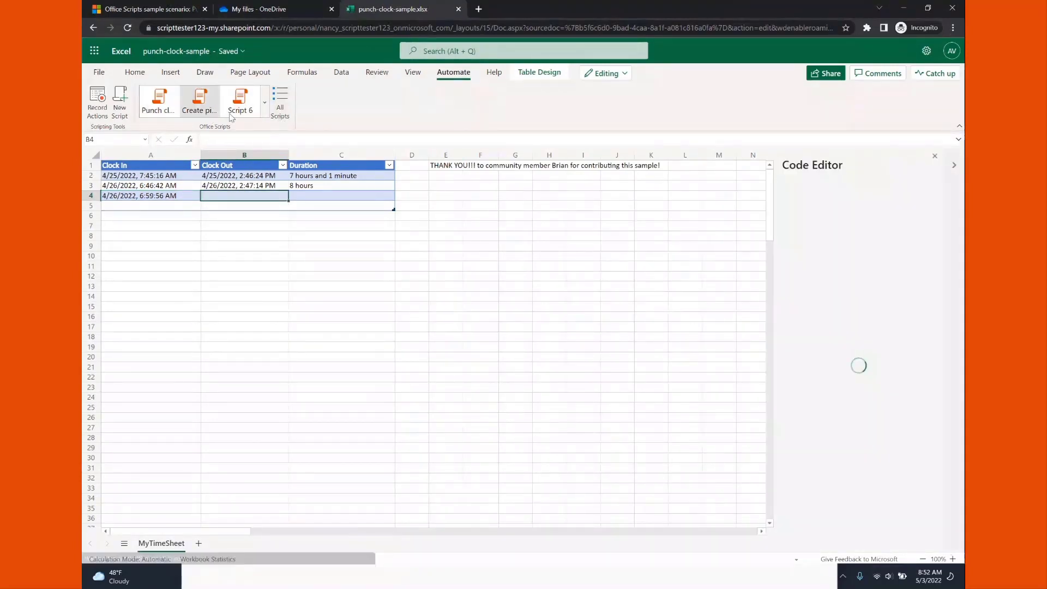
# Read through the Punch clock script's code in the Code Editor and return to its overview card
pyautogui.click(158, 100)
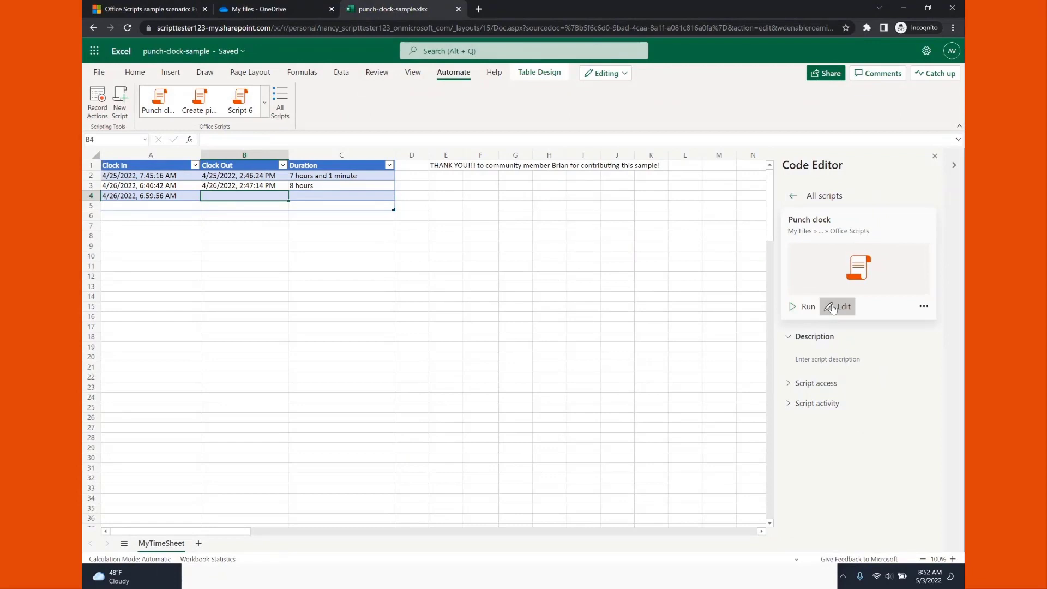
pyautogui.click(839, 307)
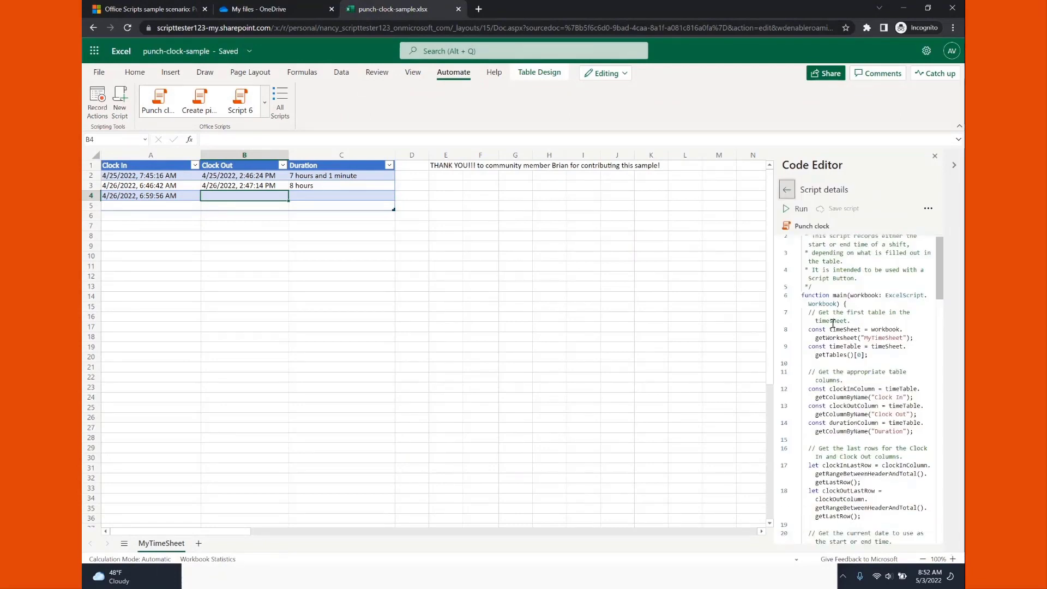
pyautogui.scroll(-3)
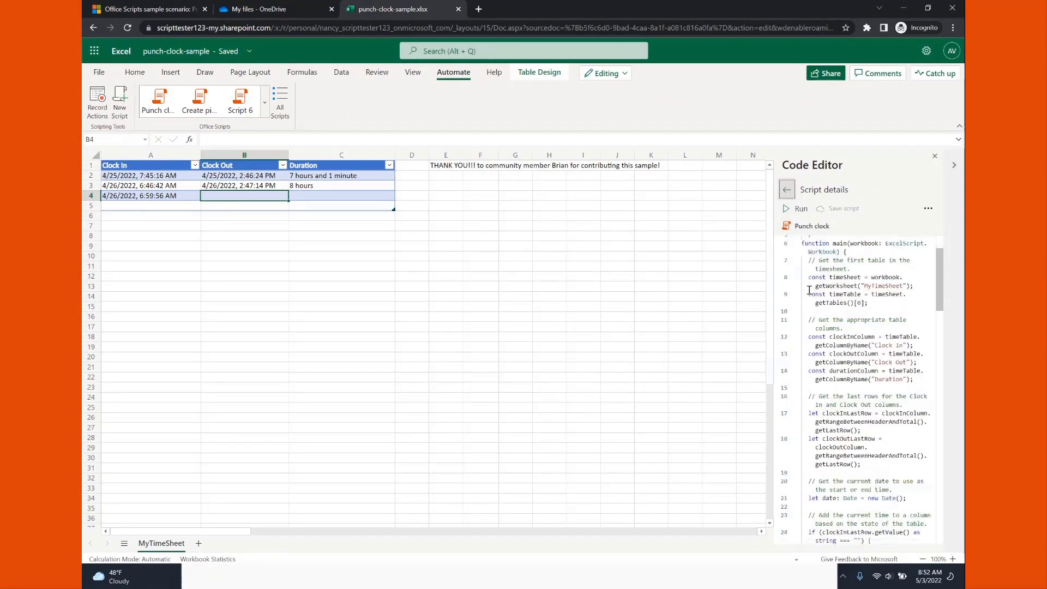
pyautogui.scroll(-3)
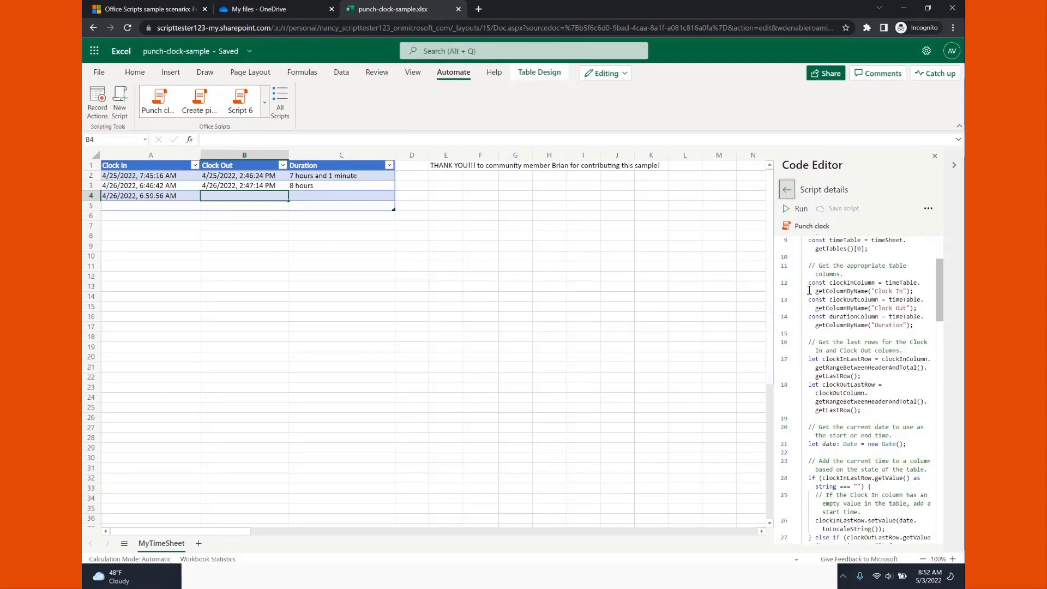
pyautogui.scroll(3)
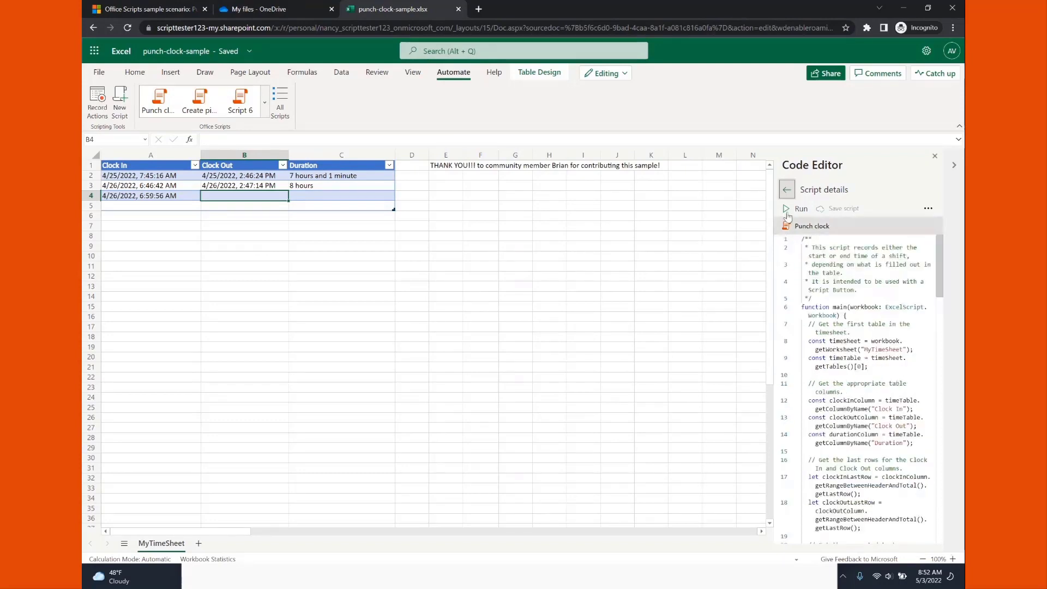
pyautogui.click(787, 190)
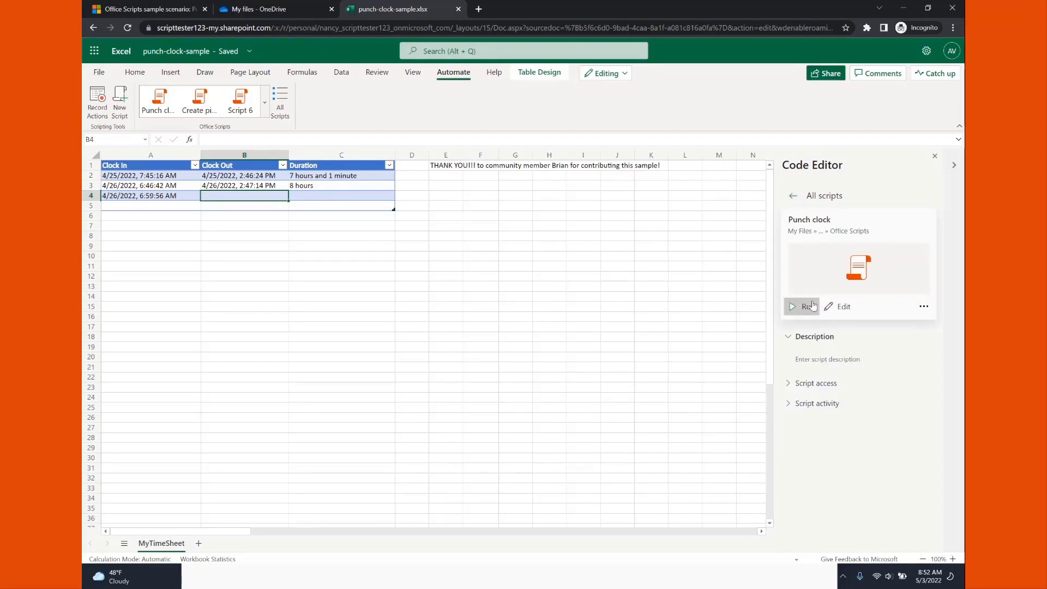
# Run the Punch clock script to add a row-5 Clock In of 5/3/2022, 8:52:40 AM, then select E4
pyautogui.click(801, 306)
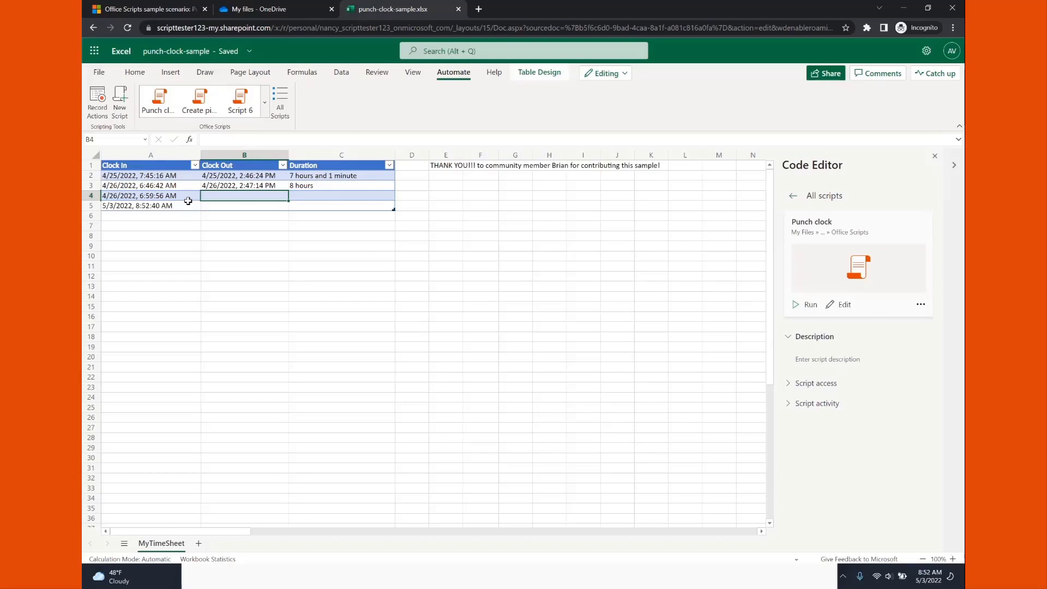
pyautogui.click(151, 206)
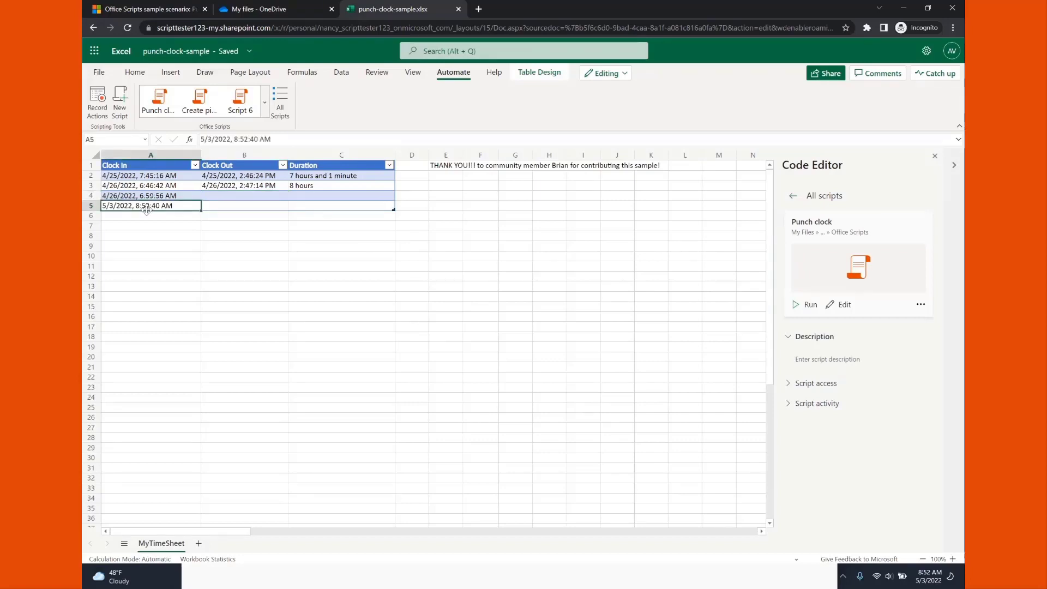
pyautogui.click(243, 205)
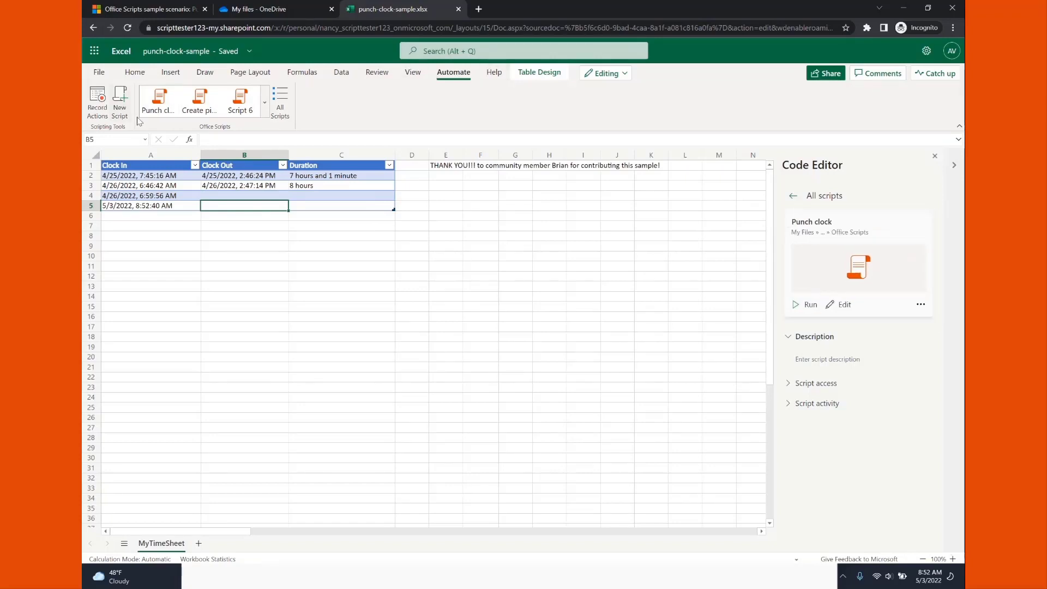
pyautogui.click(445, 196)
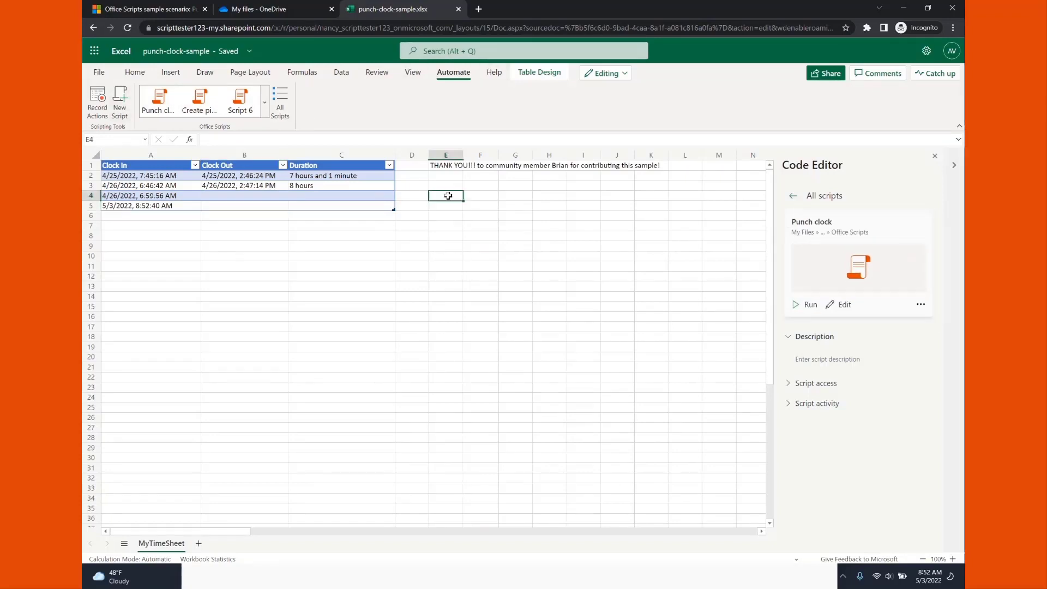
# Add a Punch clock button from the script card's menu and place it beside the timesheet table
pyautogui.click(921, 304)
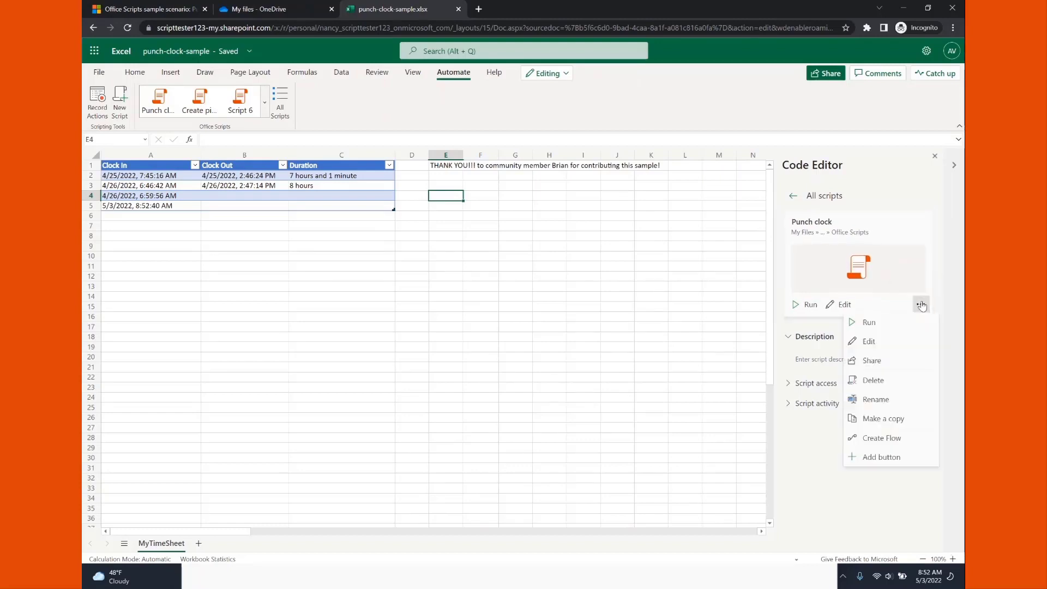
pyautogui.moveTo(885, 457)
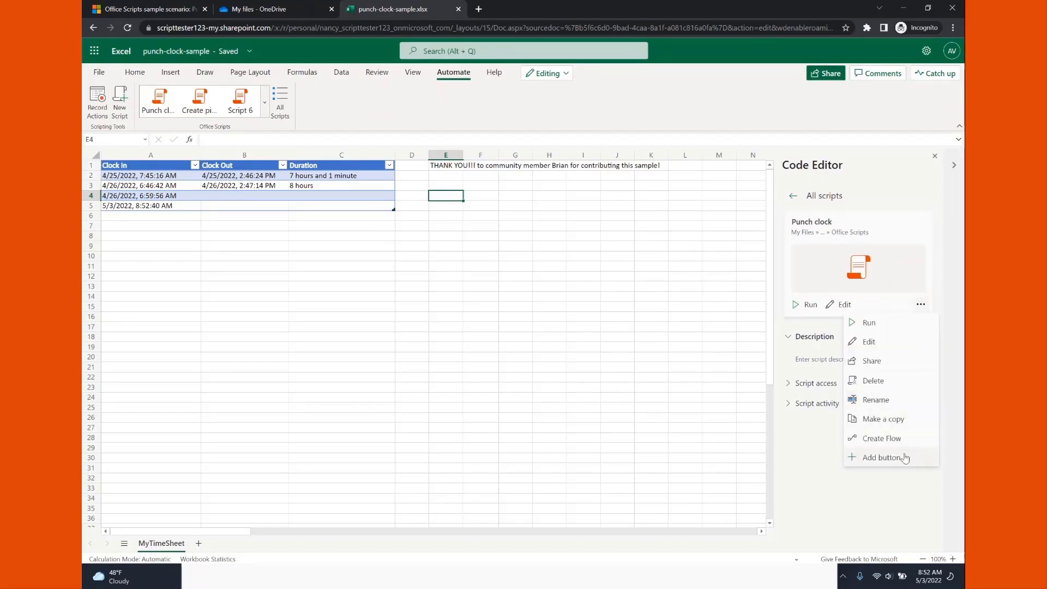
pyautogui.click(885, 457)
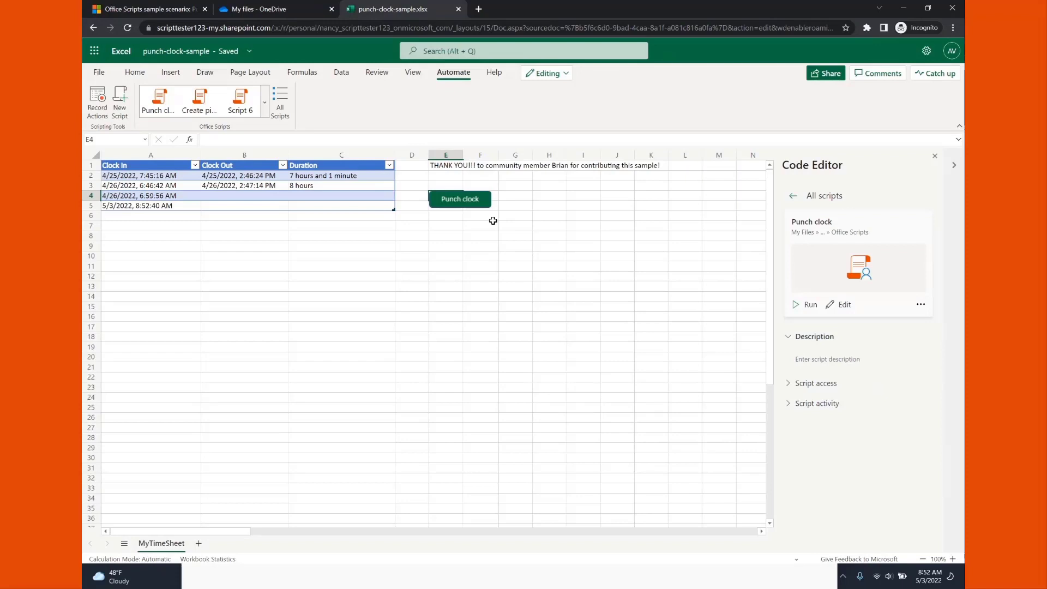
pyautogui.moveTo(517, 216)
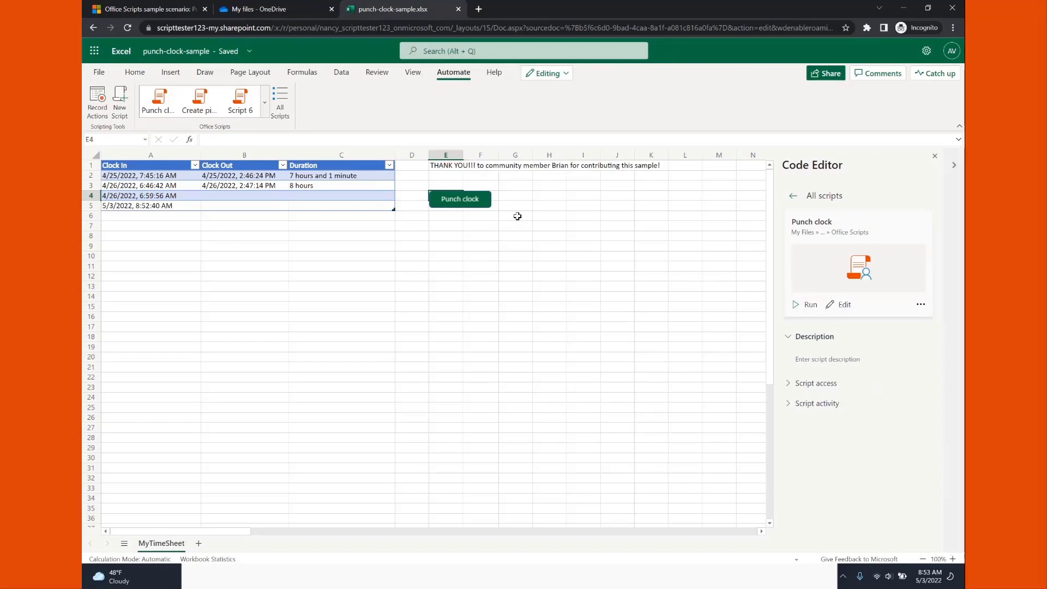
pyautogui.click(515, 215)
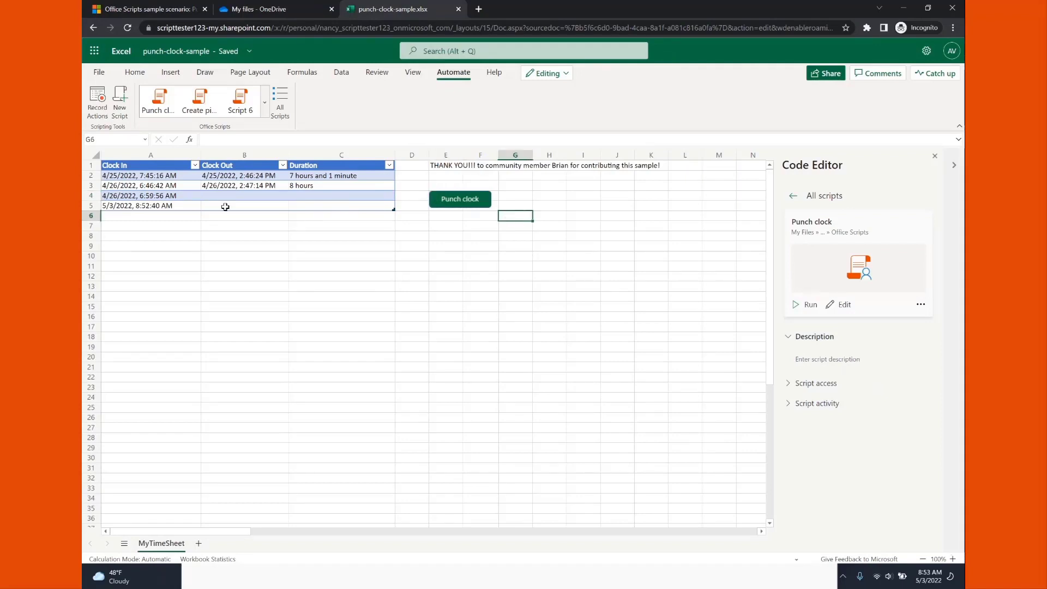
pyautogui.click(545, 73)
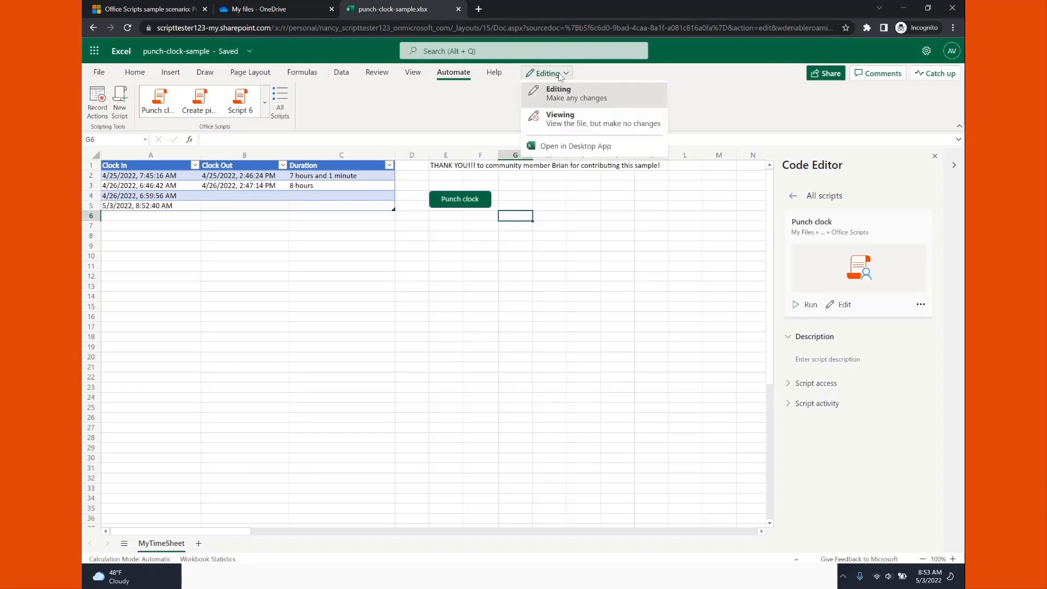
# Open the workbook in the desktop app and confirm launching Excel from the browser prompt
pyautogui.click(558, 93)
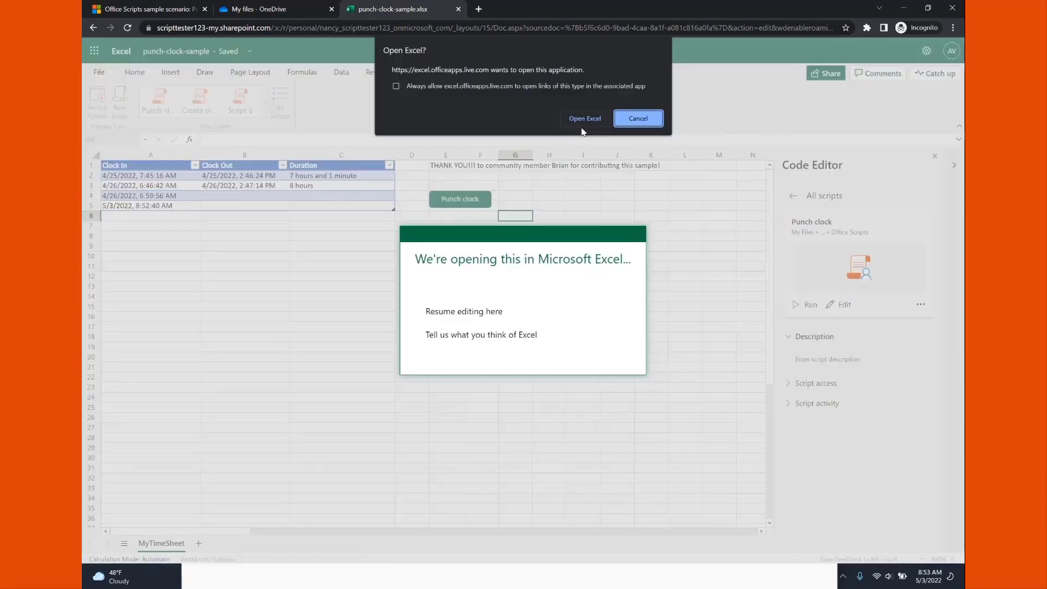
pyautogui.click(583, 117)
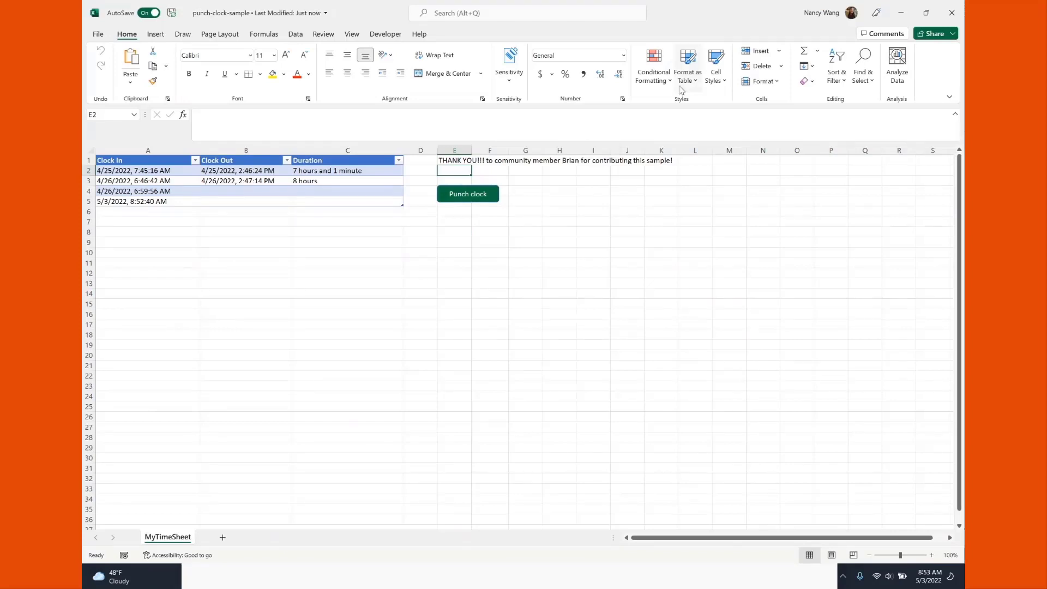
# Run the Punch clock button to fill row 5's Clock Out with 5/3/2022, 8:53:38 AM and check its Duration
pyautogui.click(851, 12)
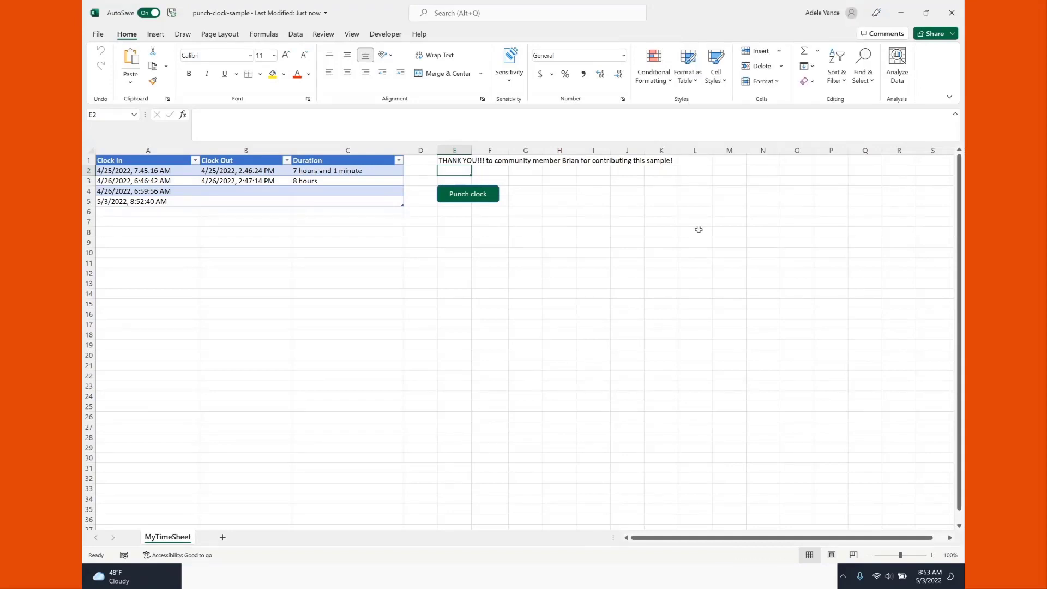
pyautogui.moveTo(160, 202)
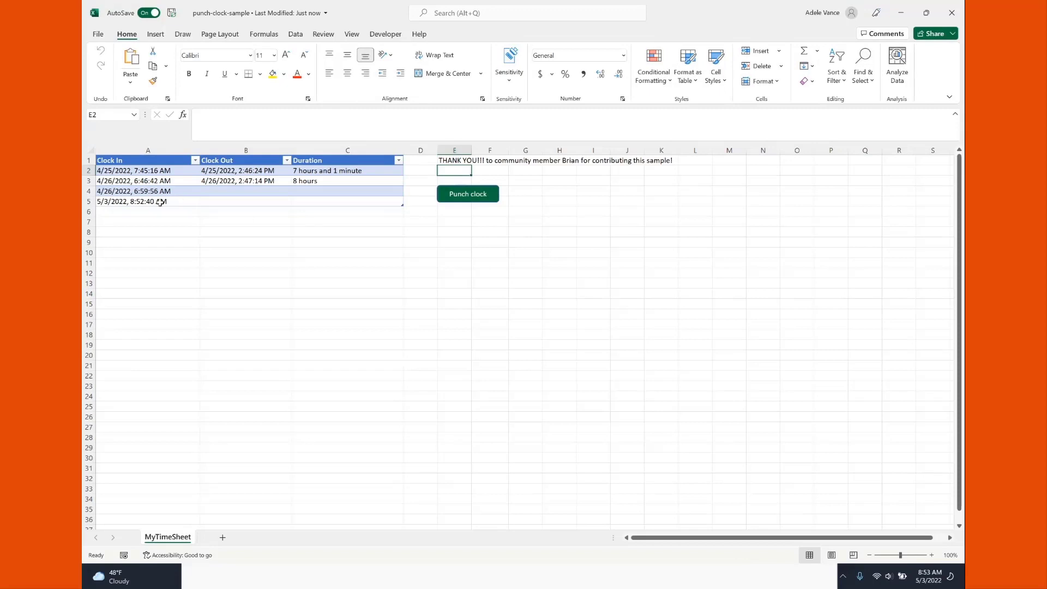
pyautogui.click(147, 201)
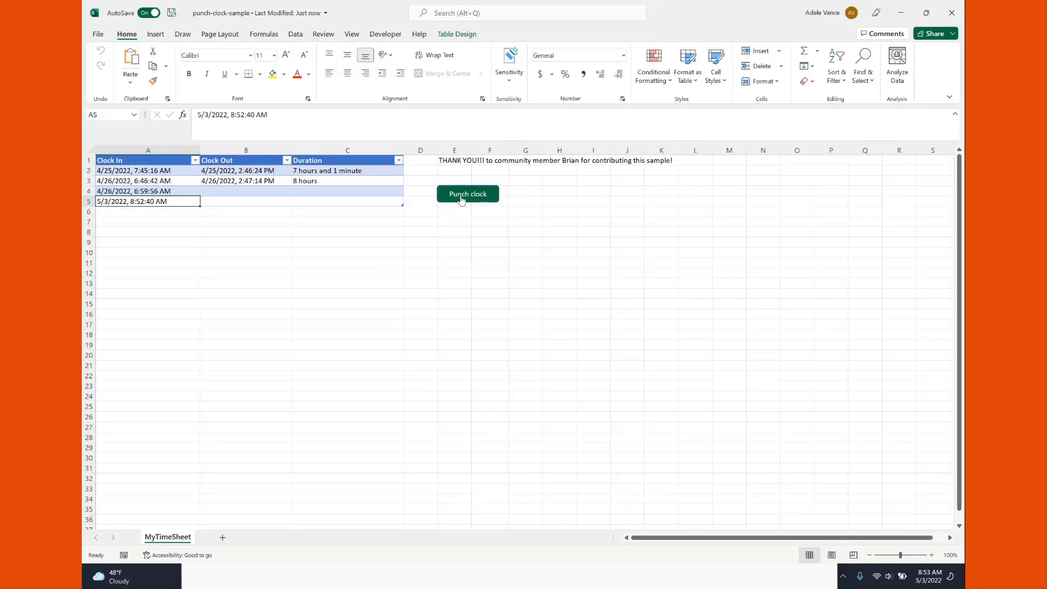
pyautogui.click(468, 194)
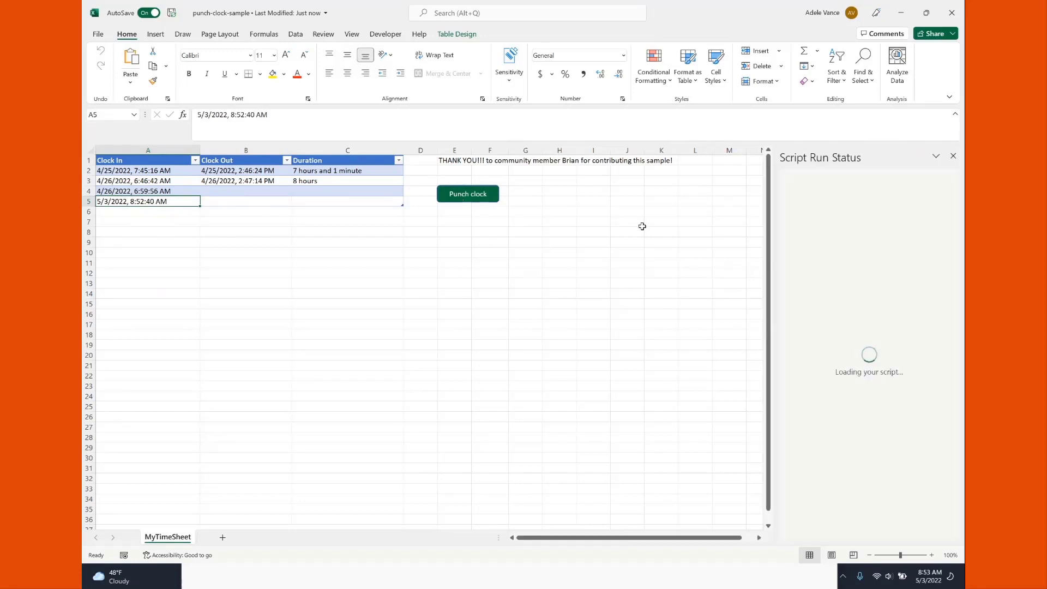
pyautogui.moveTo(607, 268)
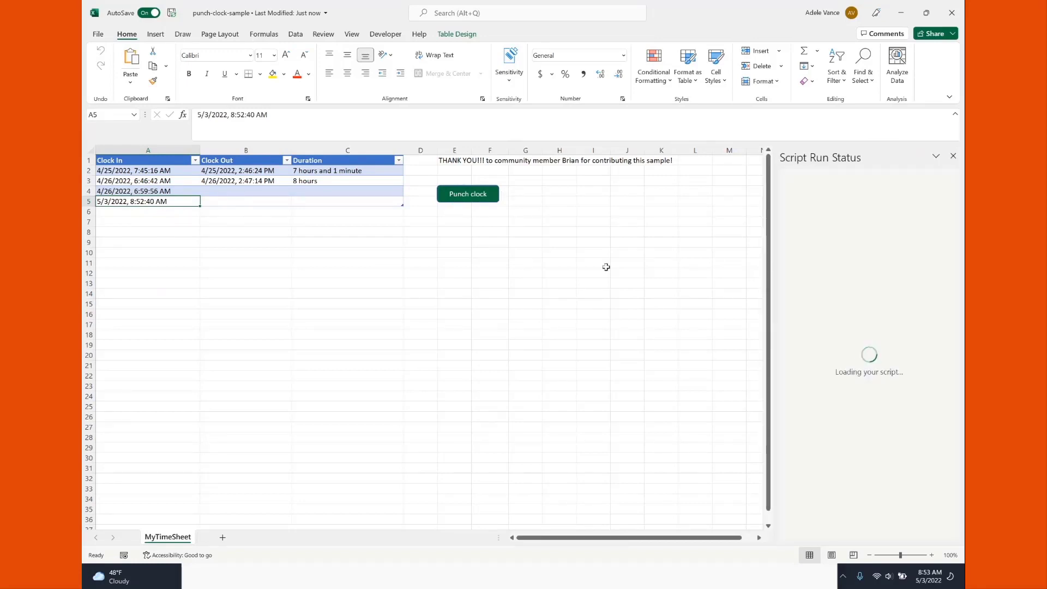
pyautogui.click(468, 194)
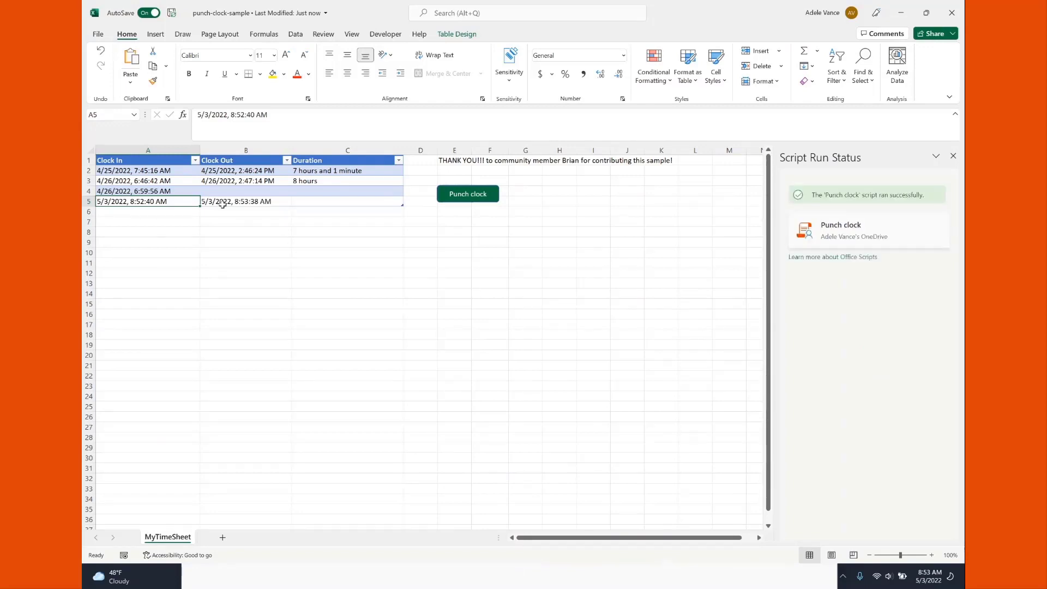
pyautogui.moveTo(323, 239)
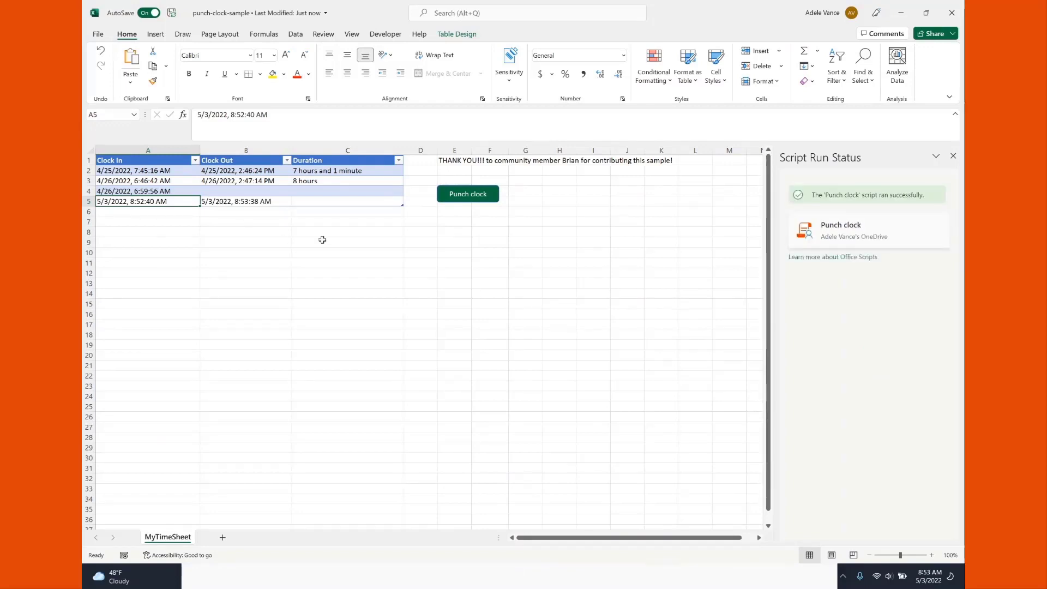
pyautogui.moveTo(308, 190)
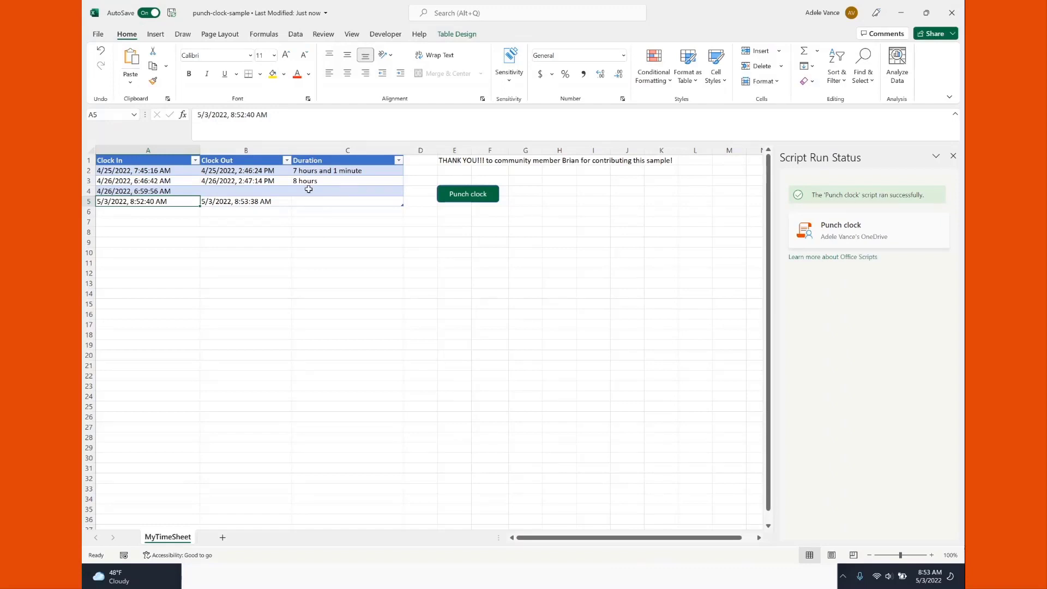
pyautogui.click(347, 200)
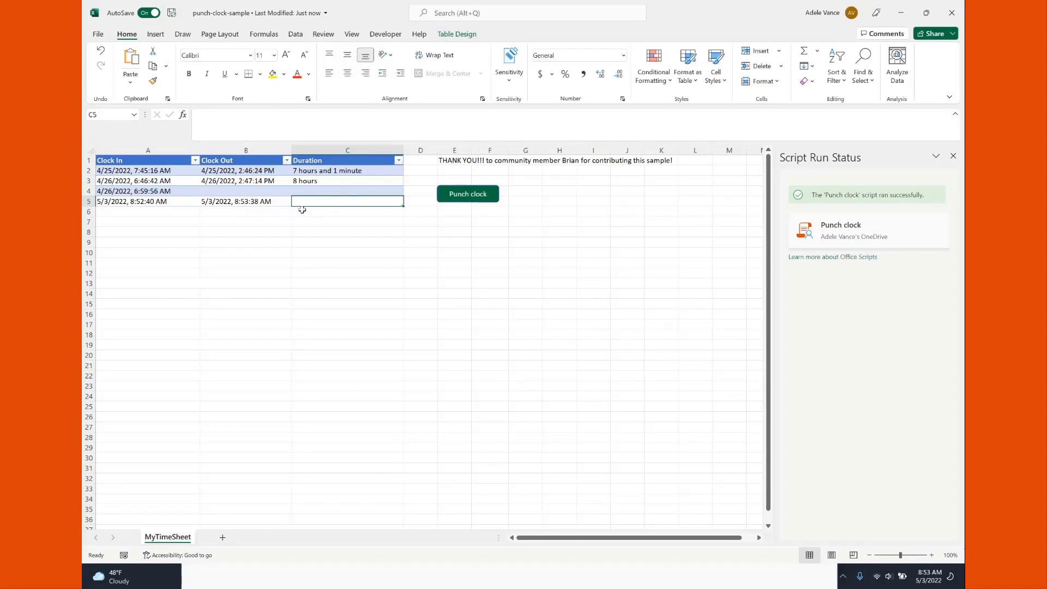
pyautogui.moveTo(334, 185)
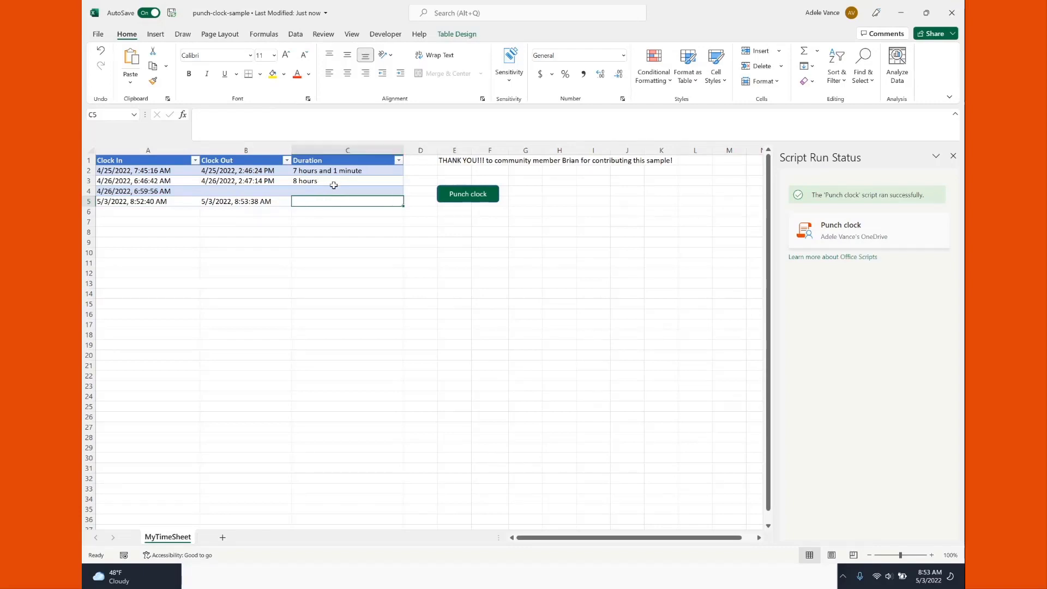
pyautogui.moveTo(355, 265)
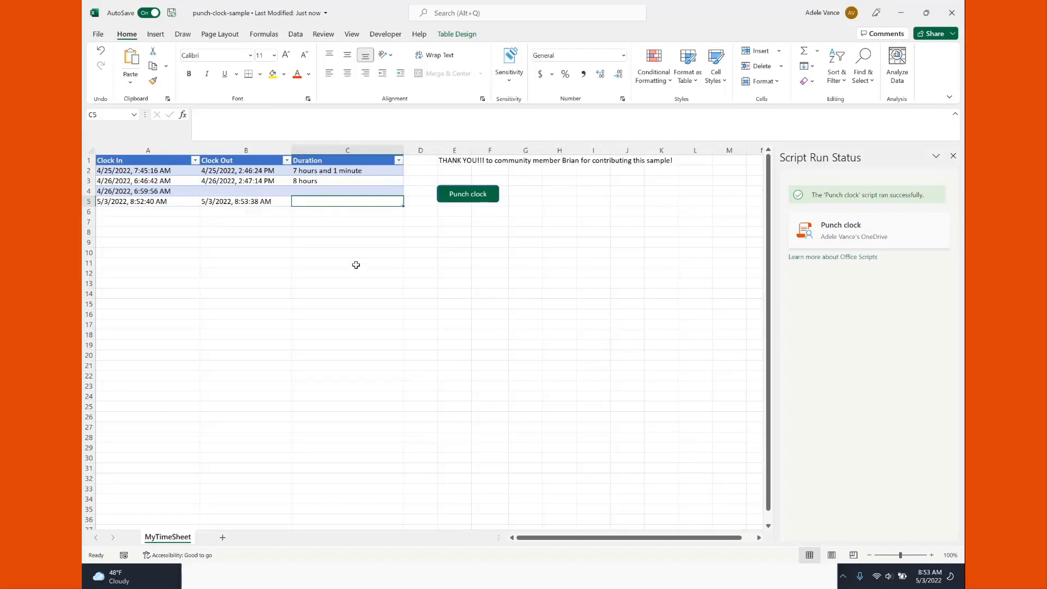
pyautogui.moveTo(657, 339)
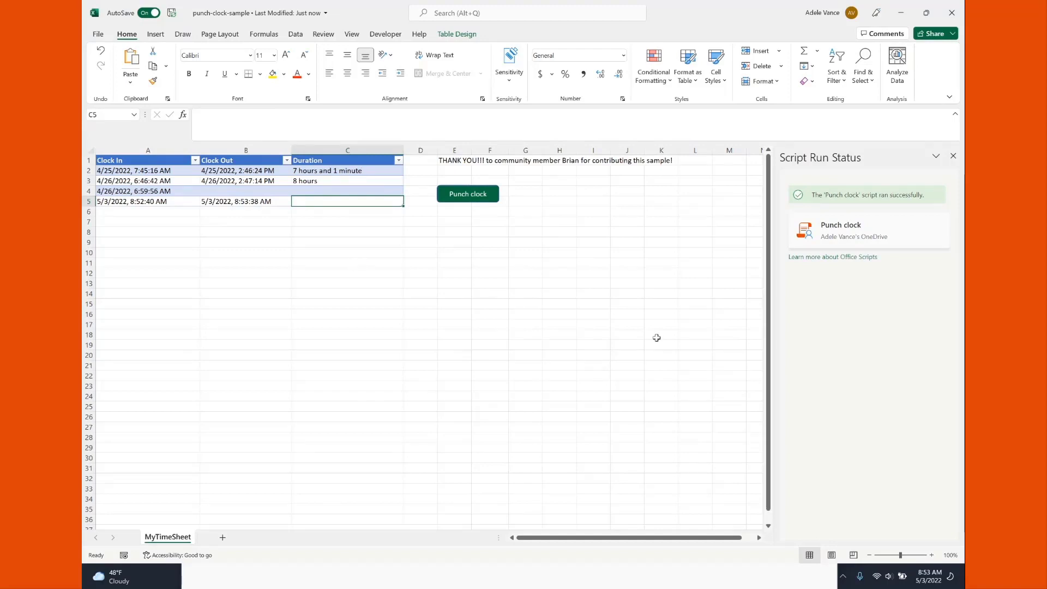
pyautogui.click(468, 194)
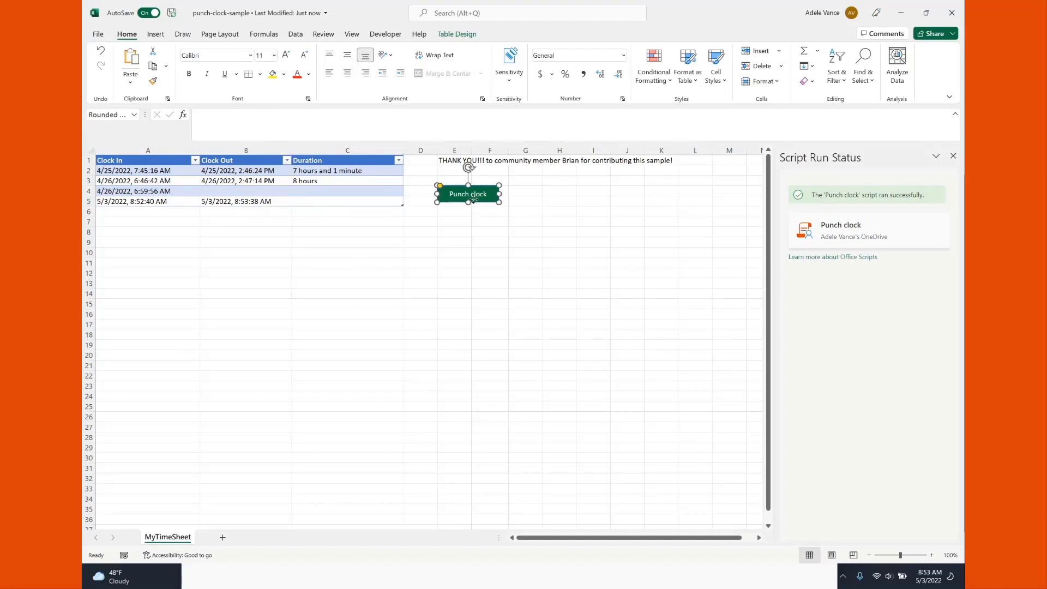
# View the script assigned to the Punch clock shape, read its read-only code, and return to its details
pyautogui.rightClick(468, 194)
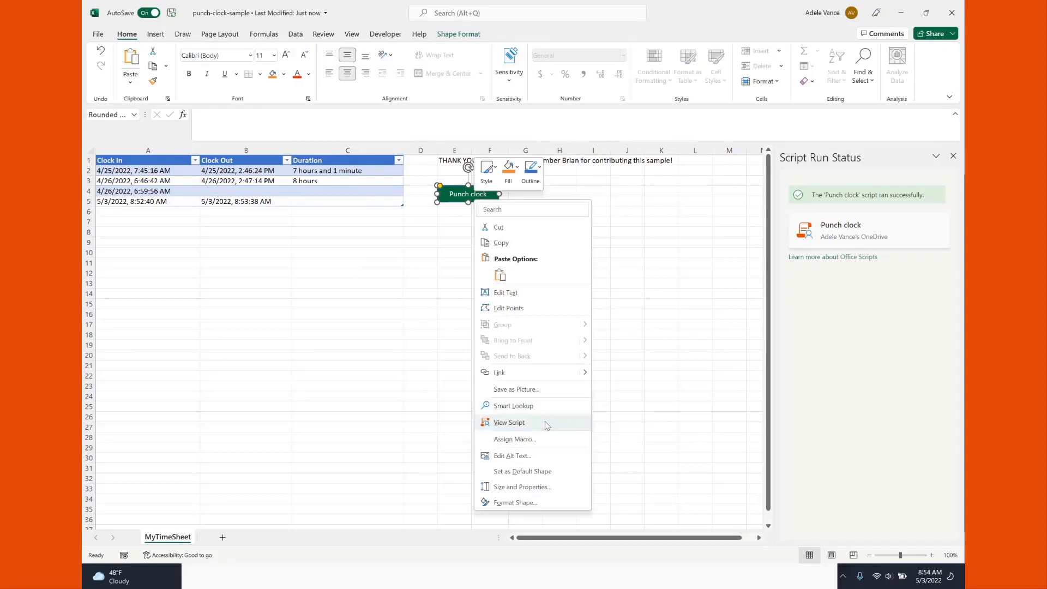
pyautogui.click(509, 422)
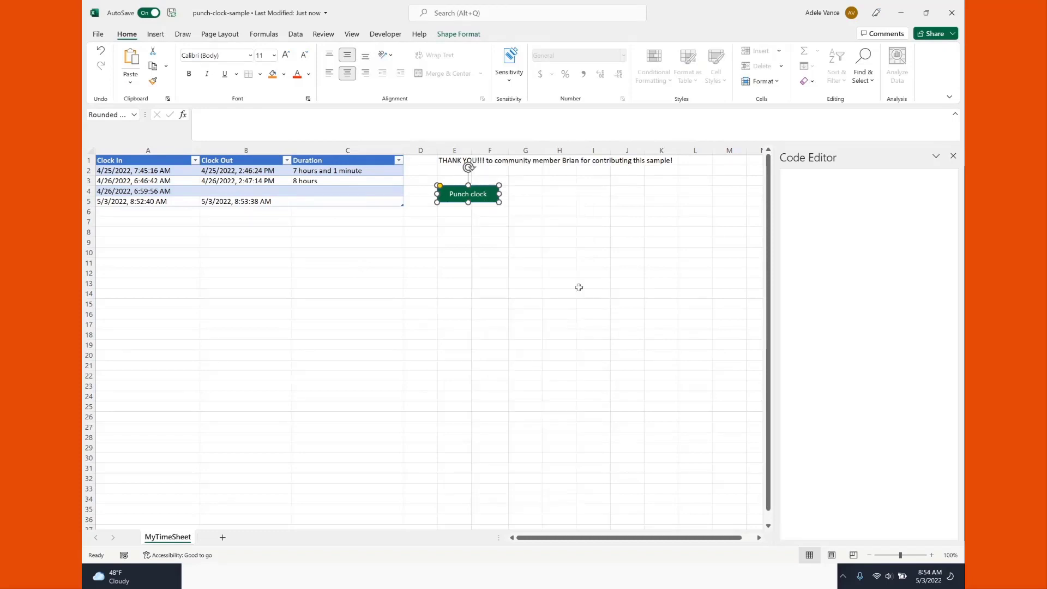
pyautogui.click(468, 194)
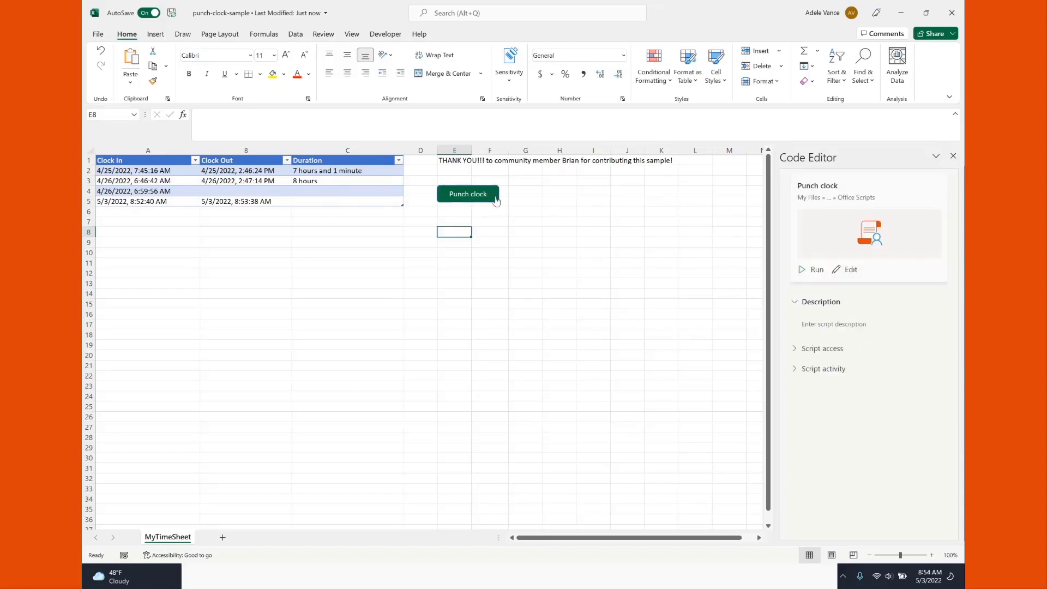
pyautogui.moveTo(689, 188)
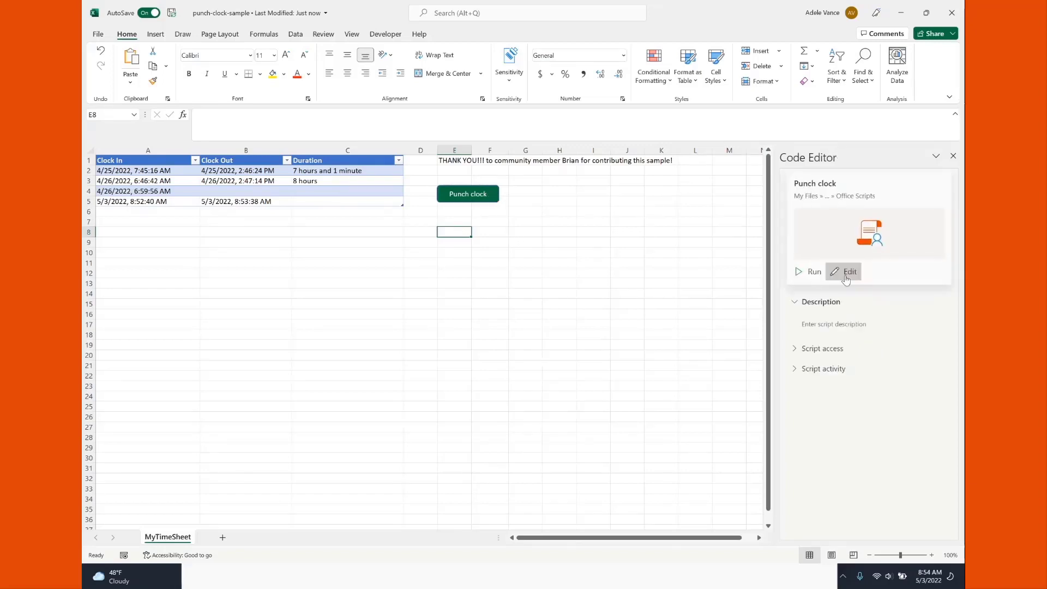
pyautogui.click(849, 271)
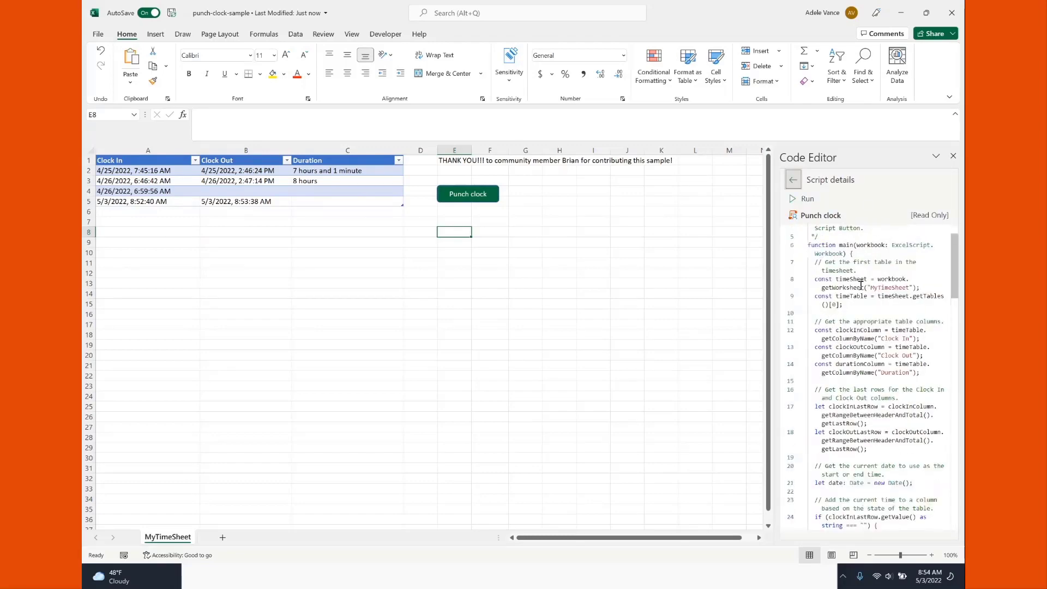
pyautogui.scroll(-3)
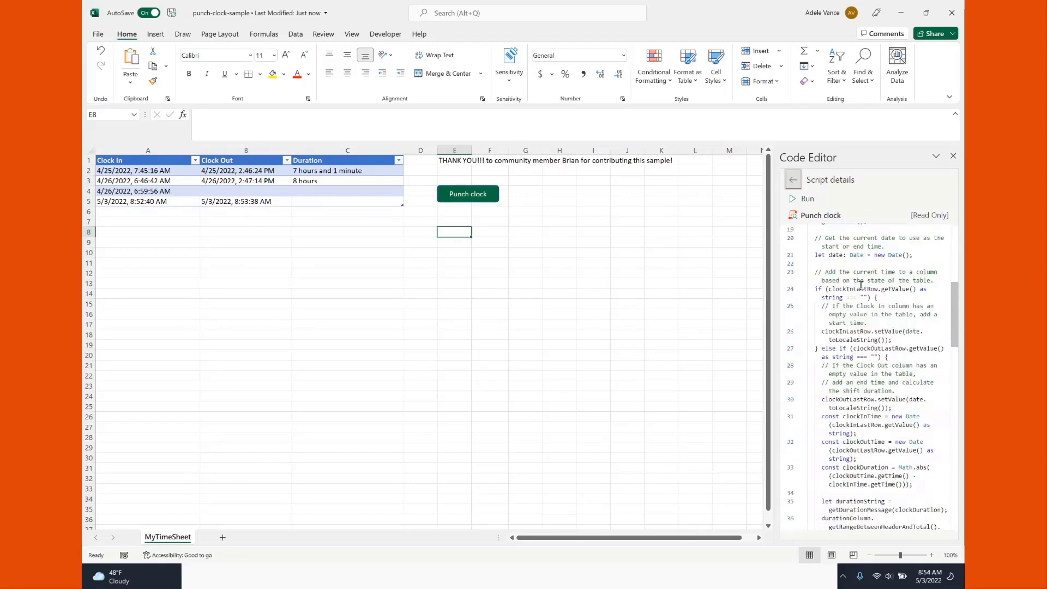
pyautogui.scroll(-3)
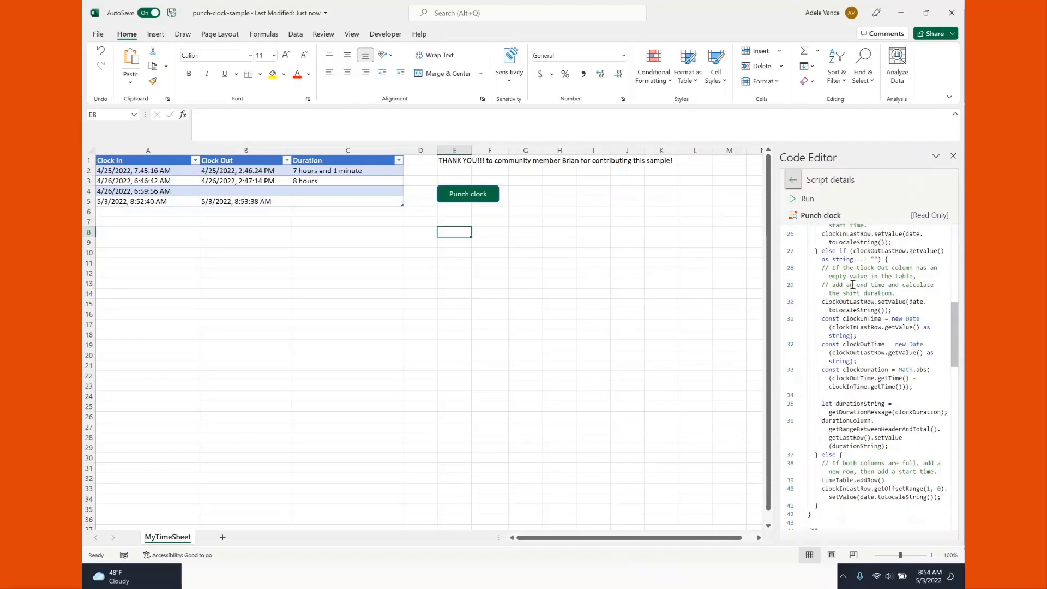
pyautogui.click(793, 179)
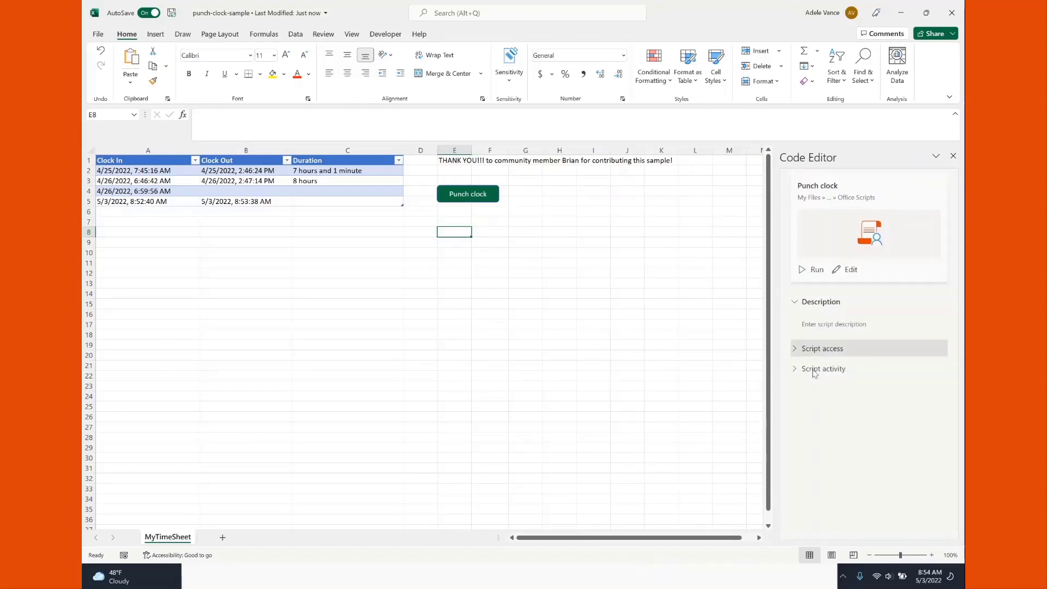
pyautogui.moveTo(823, 392)
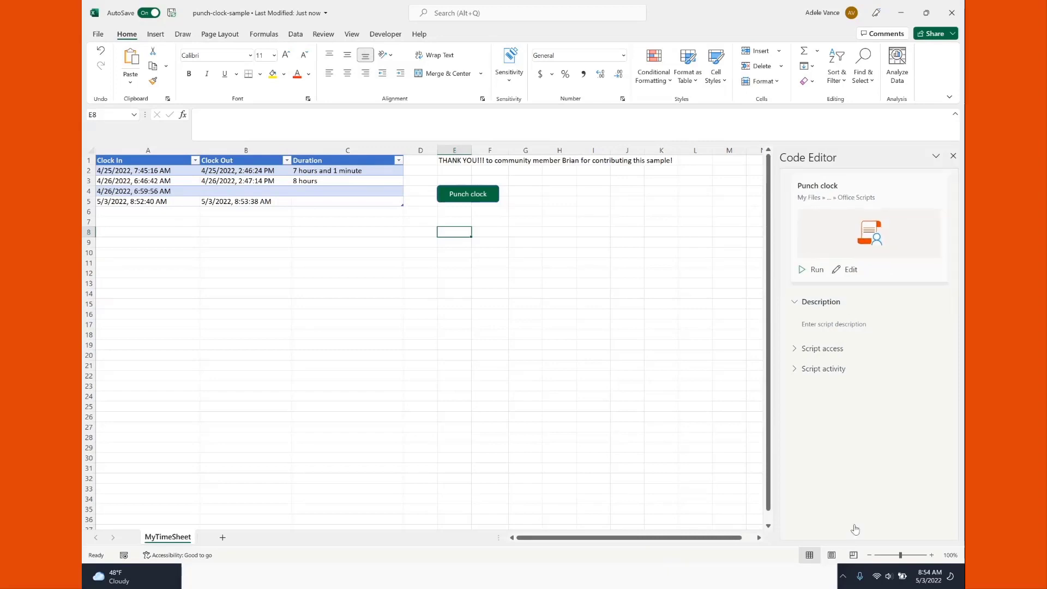
pyautogui.moveTo(894, 546)
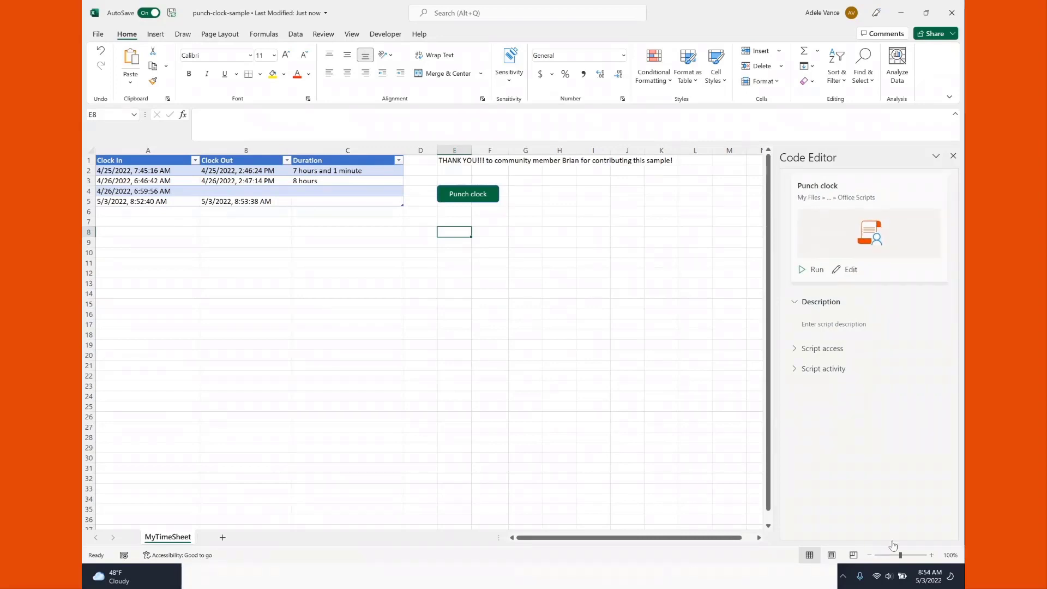